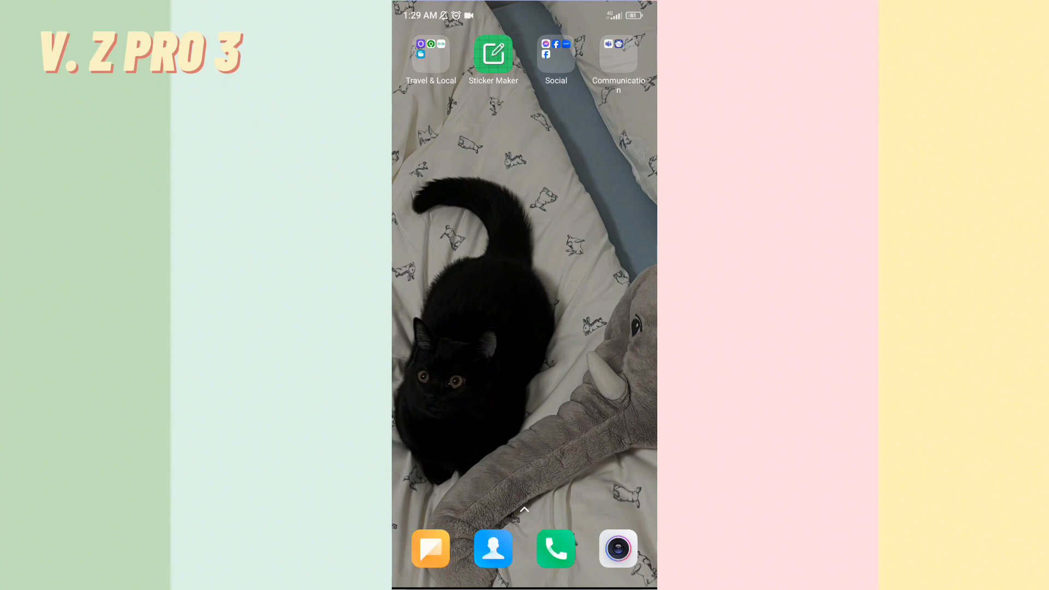
# - Swipe across home screen pages to land on the one holding Instagram and Gallery
pyautogui.click(523, 470)
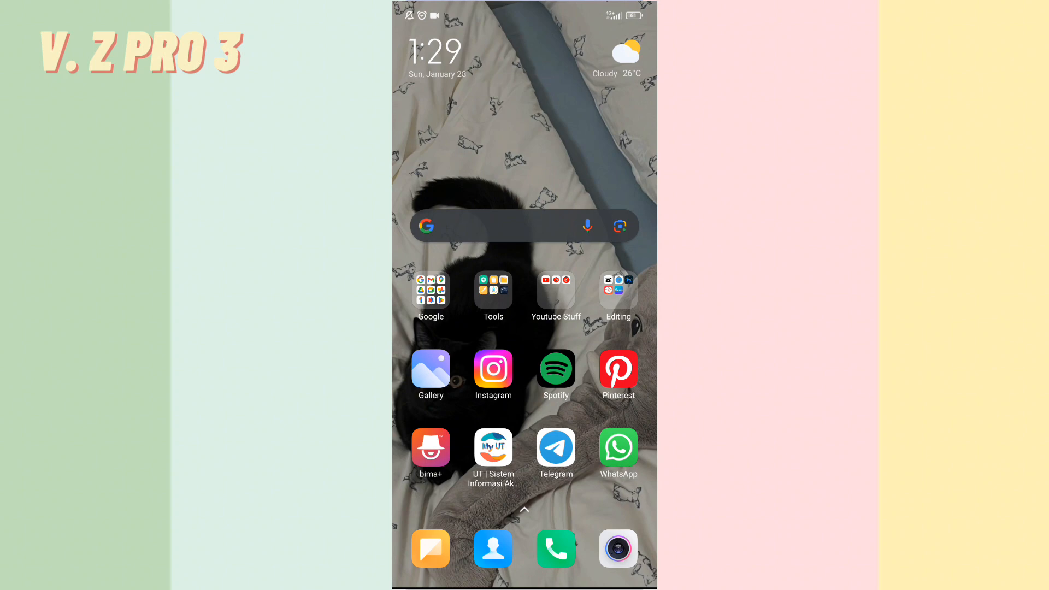
pyautogui.hscroll(3)
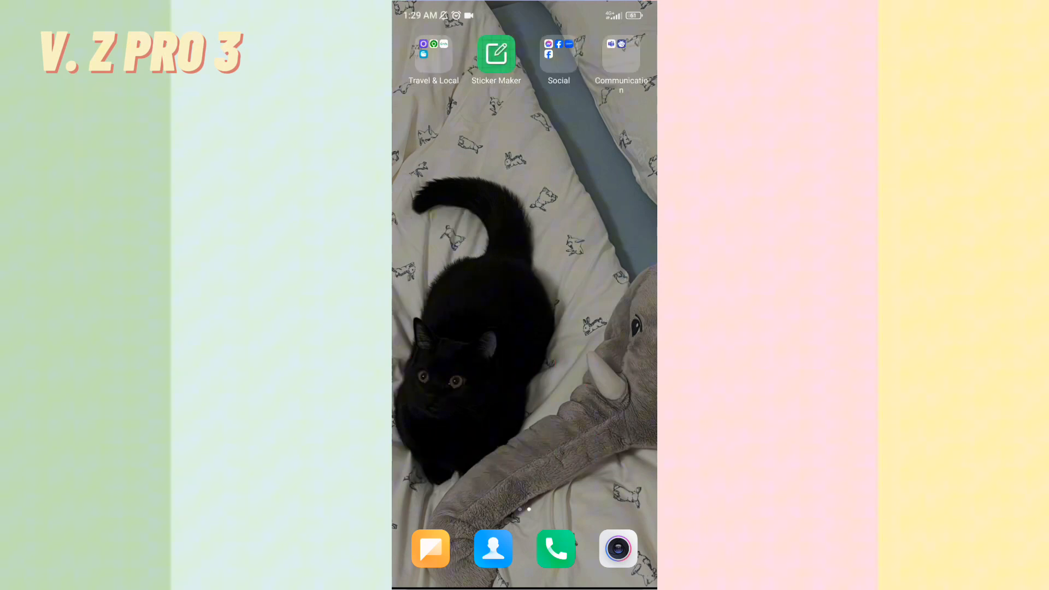
pyautogui.hscroll(-3)
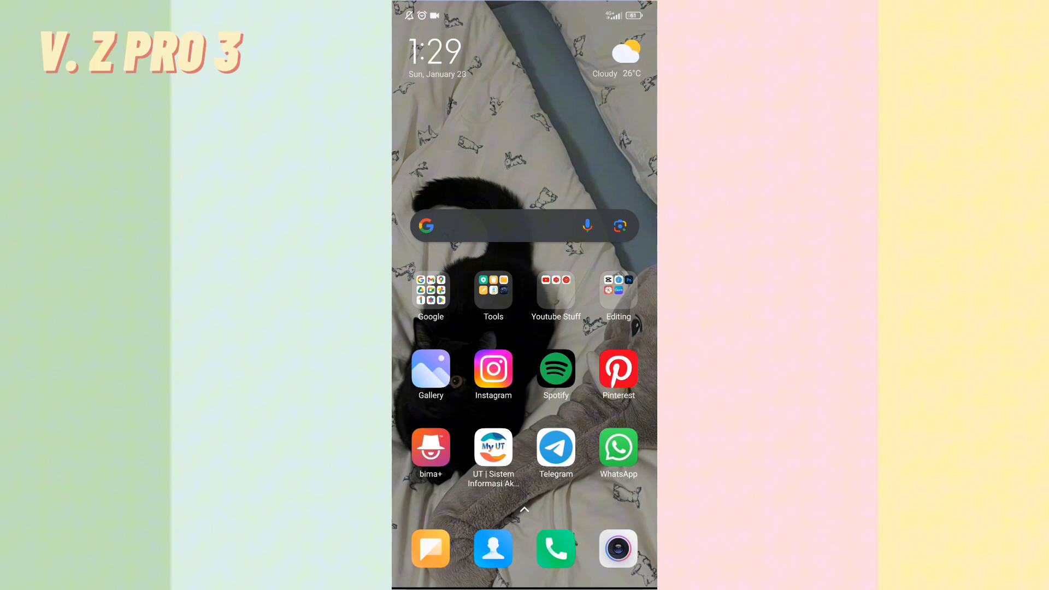
# - Launch Instagram and go to the direct message inbox from the home feed
pyautogui.click(493, 368)
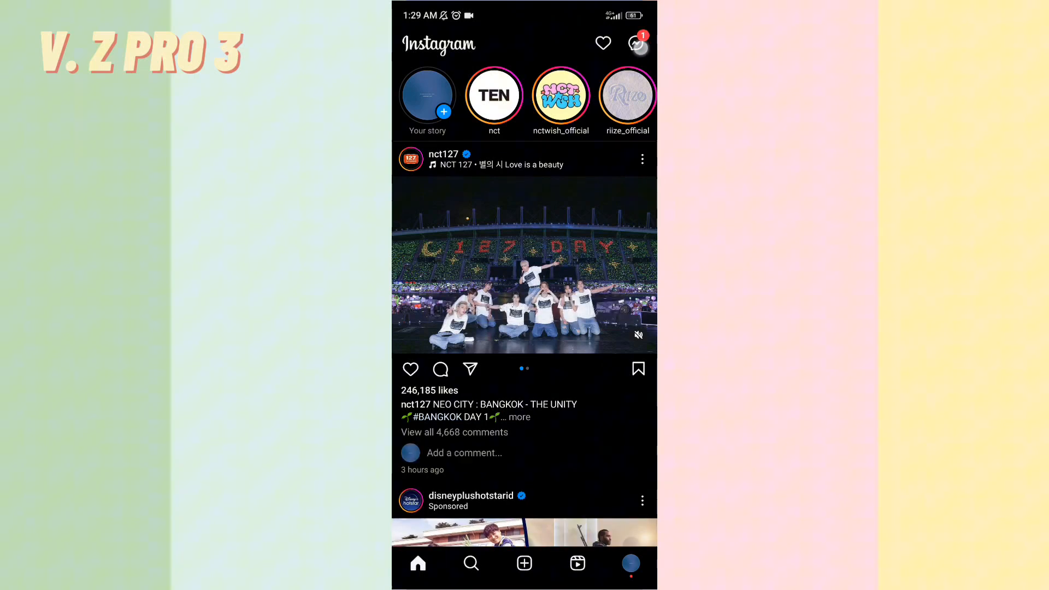
pyautogui.click(635, 43)
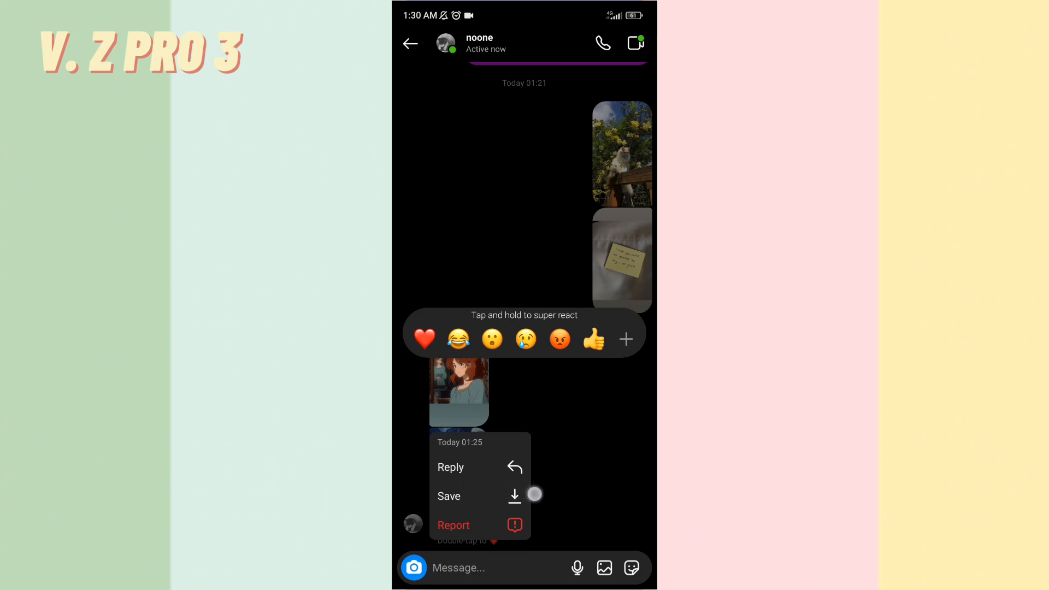
# - Save the illustrated girl and starry-night photos to the phone, then leave for the home screen
pyautogui.click(449, 496)
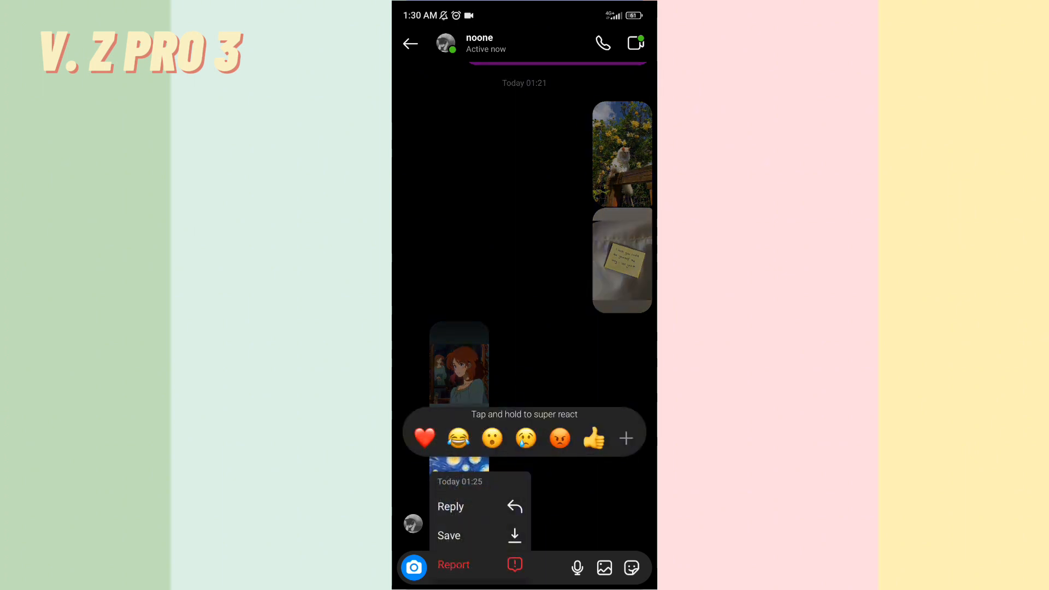
pyautogui.click(448, 535)
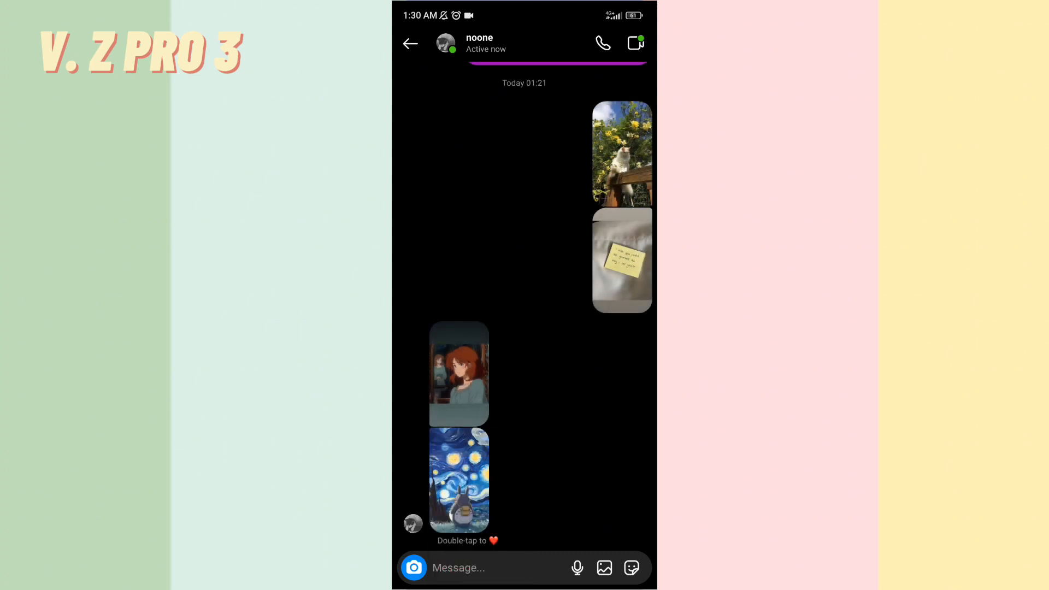
pyautogui.click(409, 43)
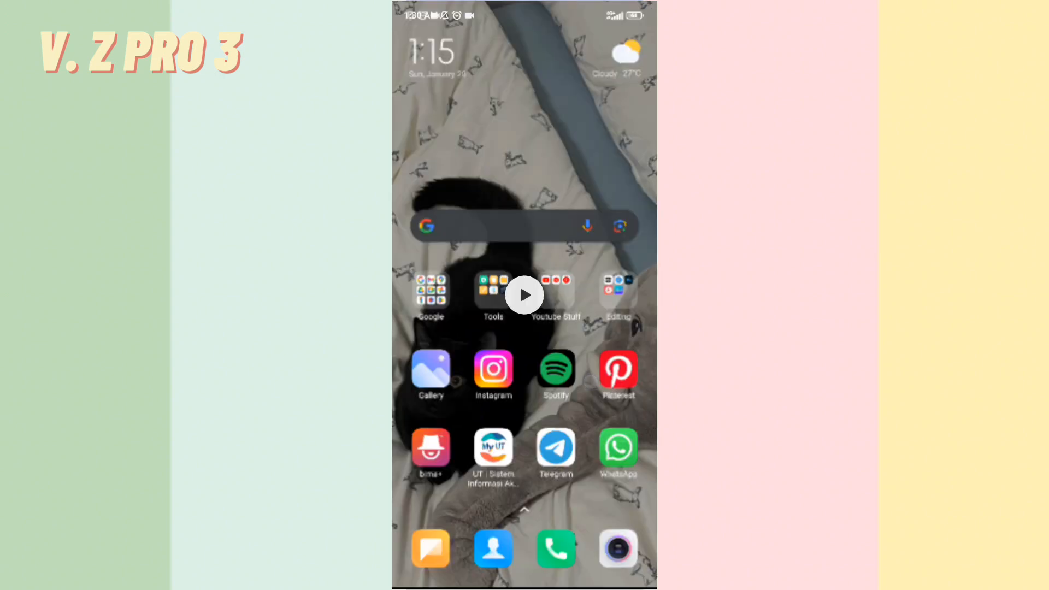
# - Check both saved photos under Today in Gallery, then return to the home screen
pyautogui.click(430, 375)
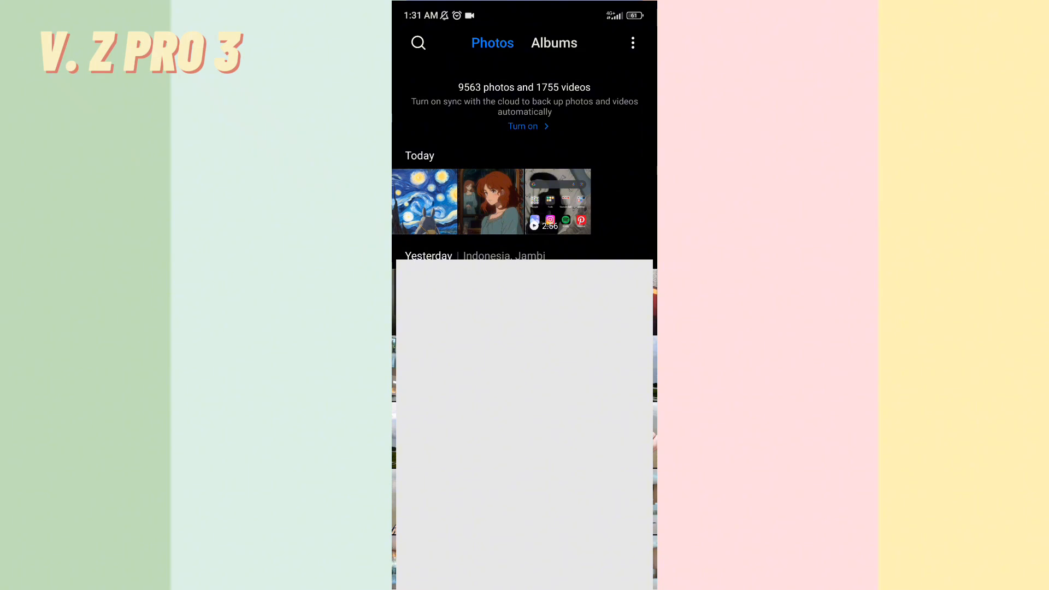
pyautogui.press('home')
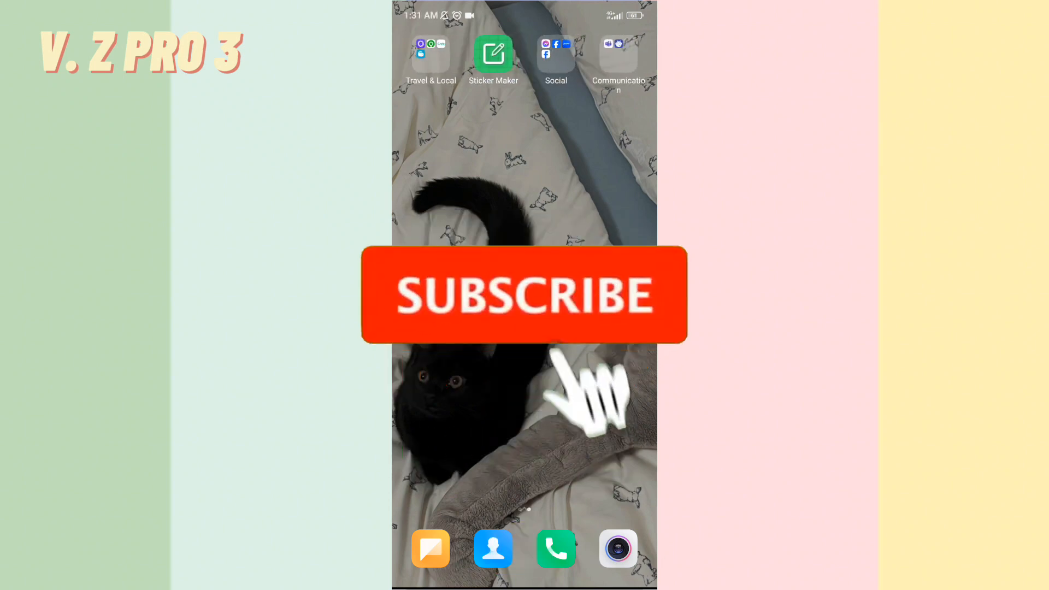
pyautogui.click(524, 294)
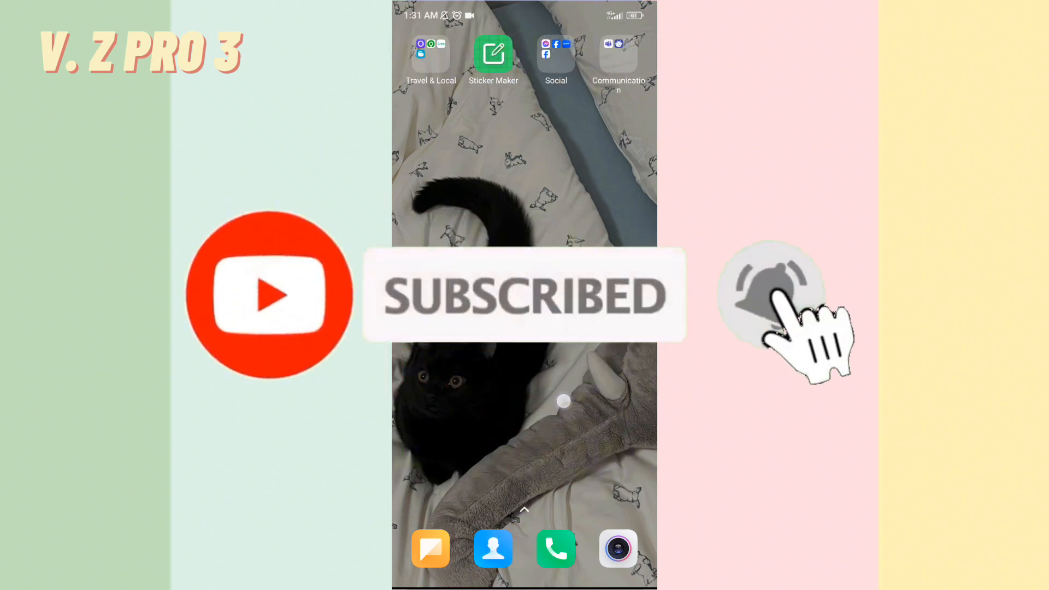